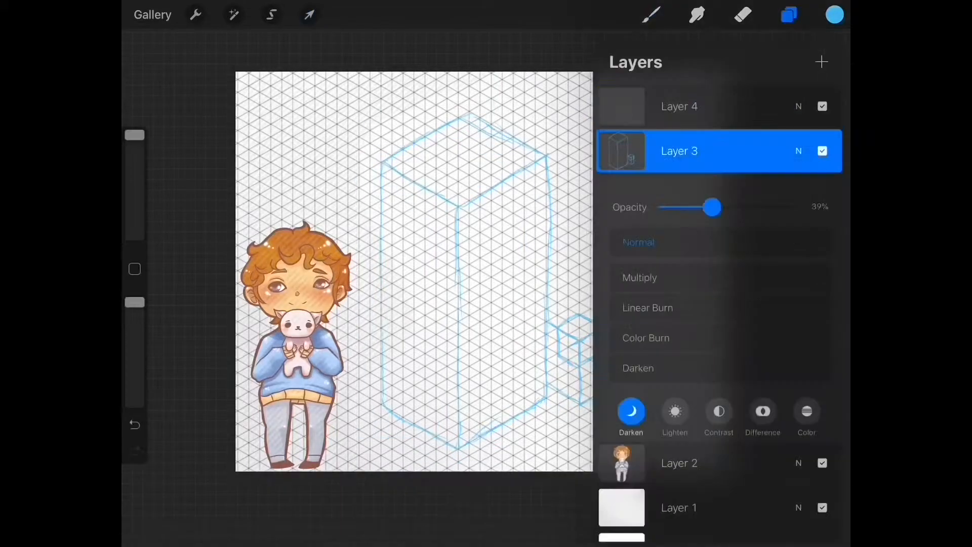
Add a new layer above the guide box and sketch the curly-haired boy and cat.
click(821, 61)
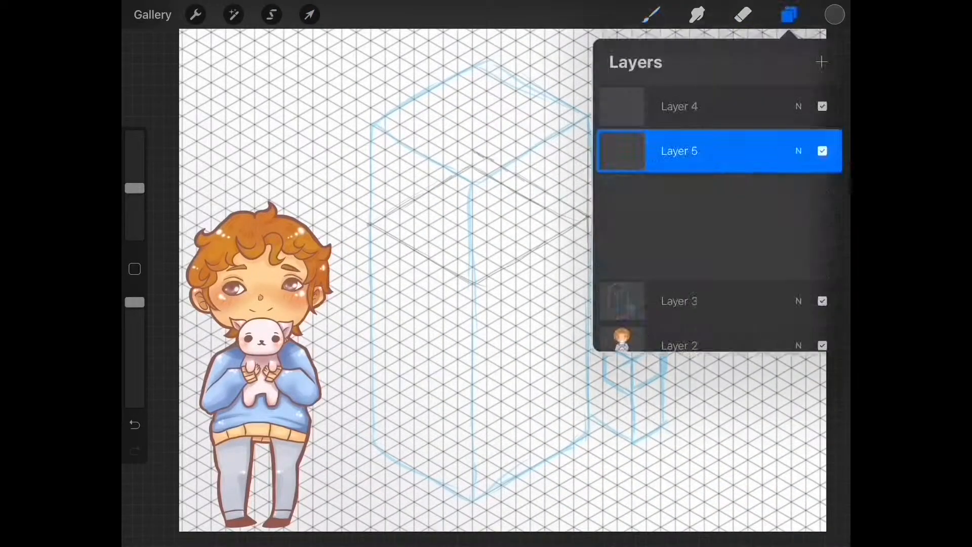
click(789, 14)
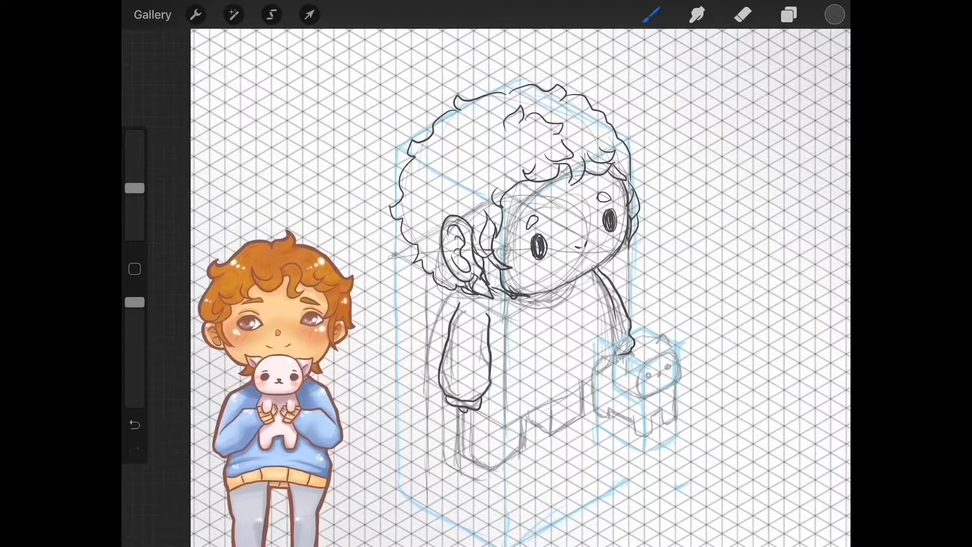
click(788, 14)
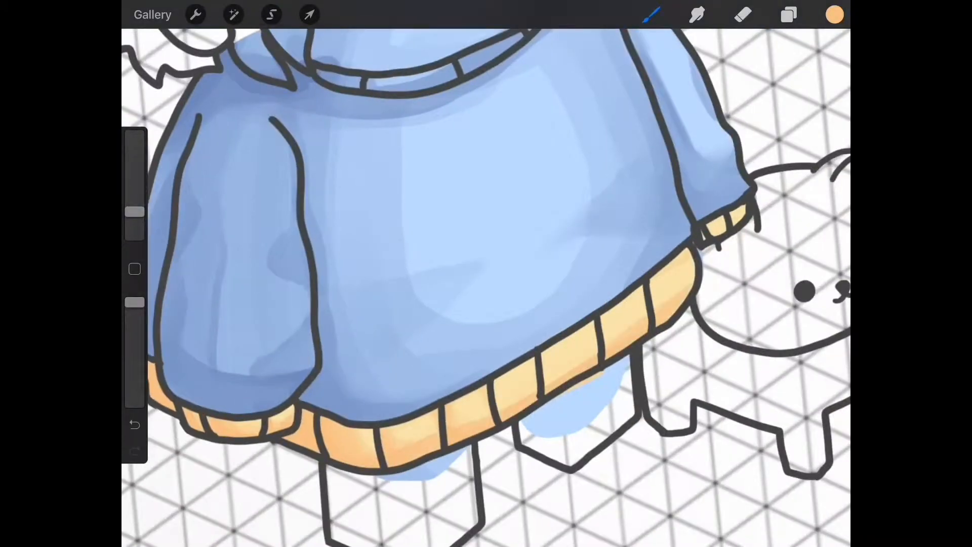
Add a new layer above the finished blue sweater and pale orange ribbing.
click(789, 14)
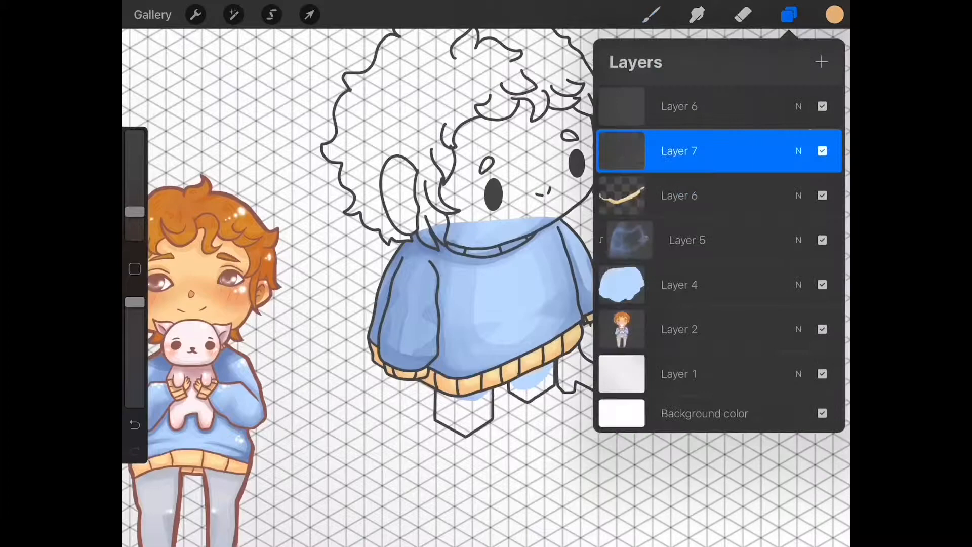
Pick a painting brush and fill the face and ear with peach skin and blush.
click(789, 14)
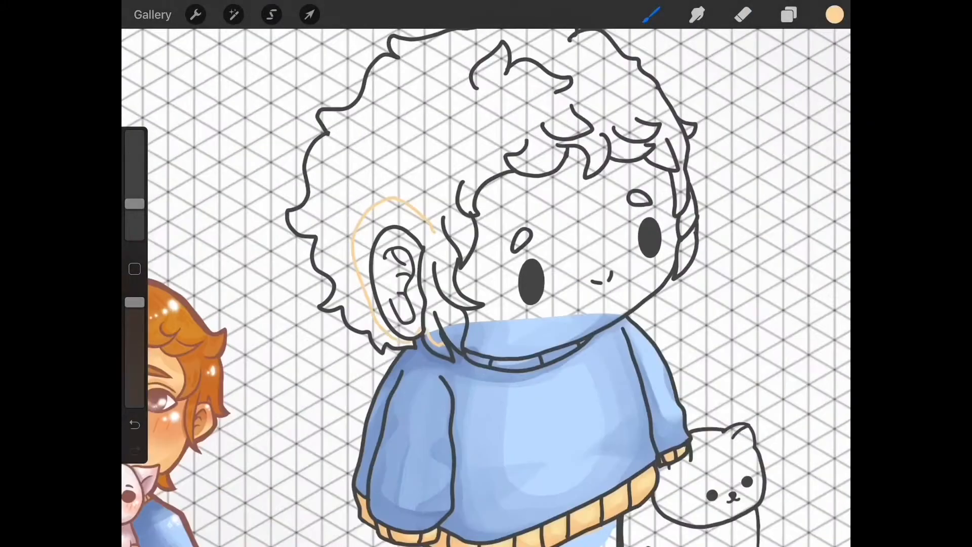
click(650, 14)
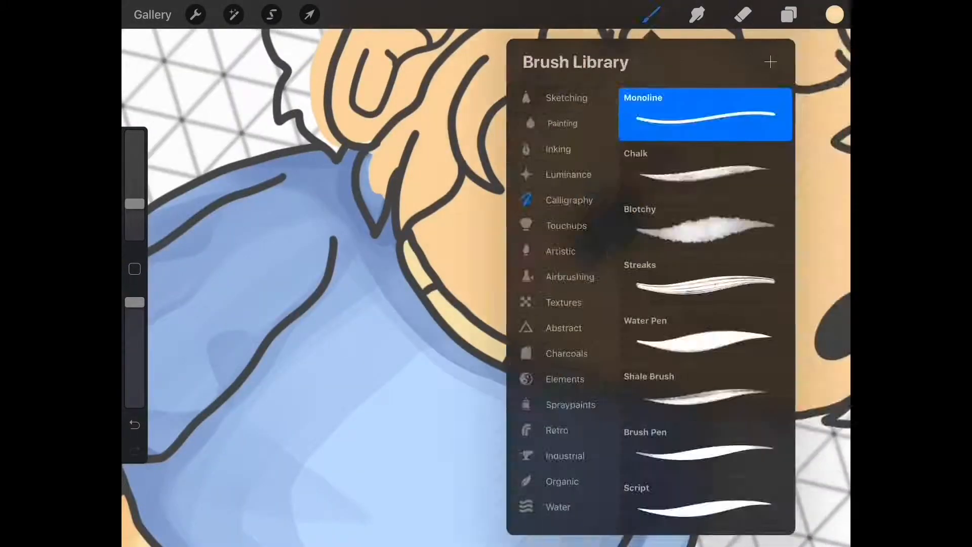
click(651, 14)
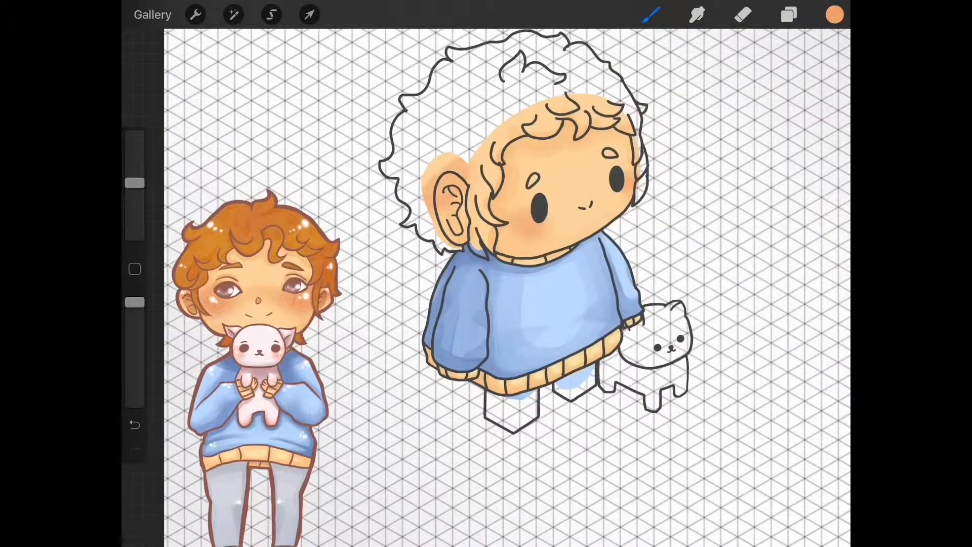
Paint the hair orange, legs grey and cat pink, tinting outlines via Alpha Lock.
click(789, 14)
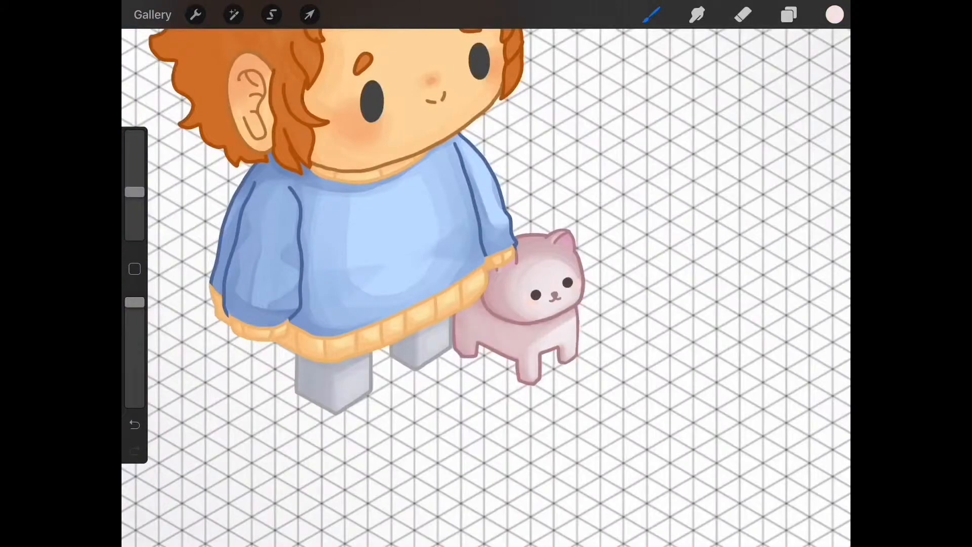
click(788, 14)
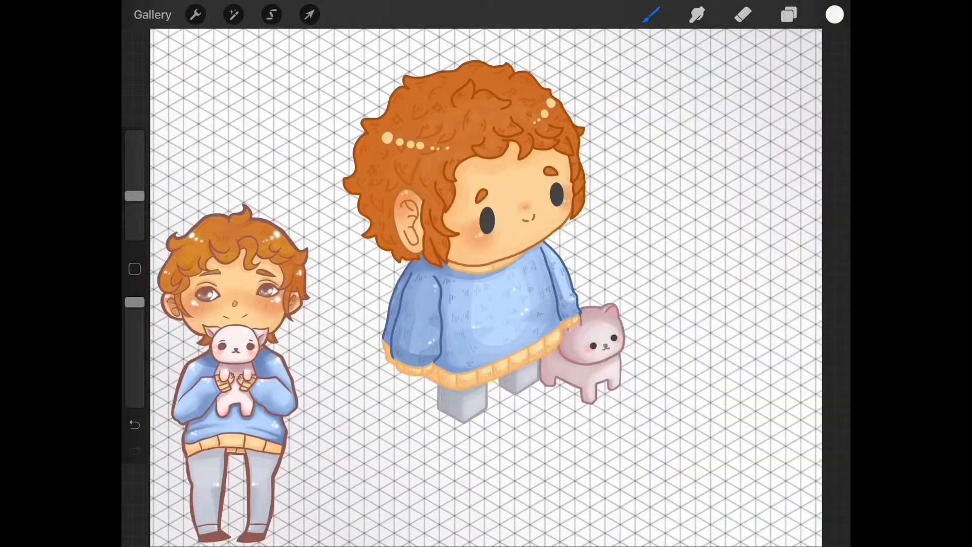
Texture the sweater knit and hair strands, add hair highlight dots, then open Layer 15's options.
click(788, 14)
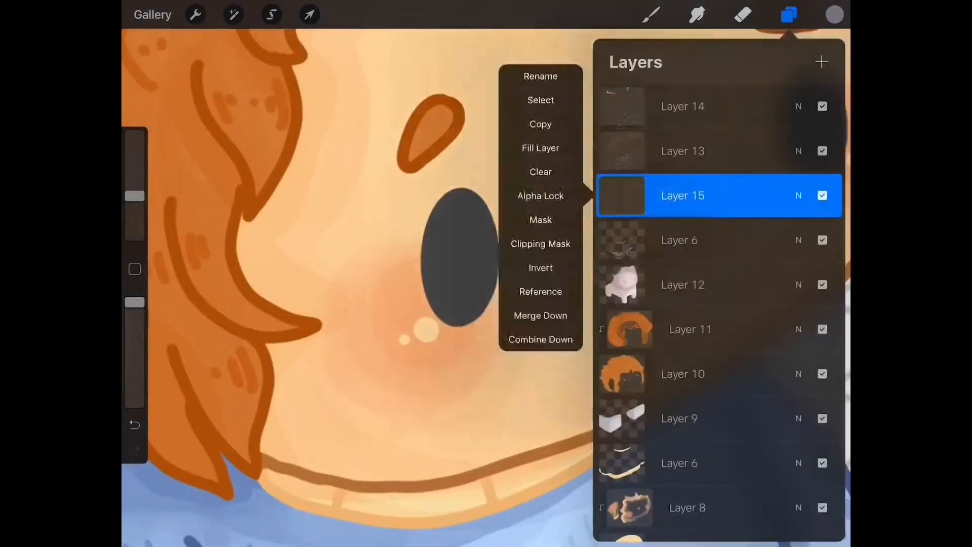